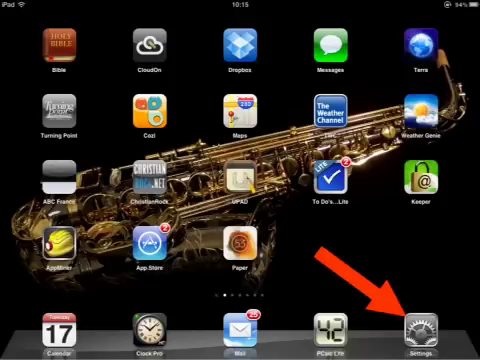
- Launch the Settings app from the Home Screen dock
click(445, 338)
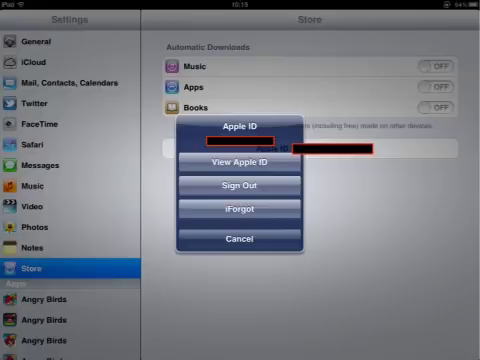
click(240, 162)
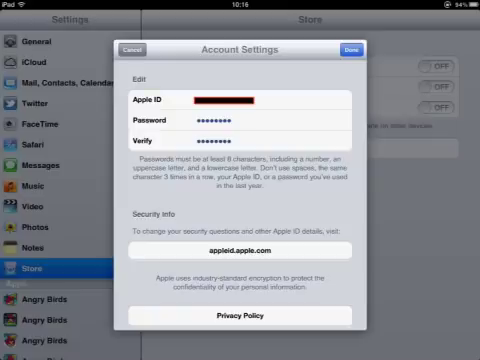
- Scroll the Account Settings sheet down to the Visa payment type and card details
scroll(down, 3)
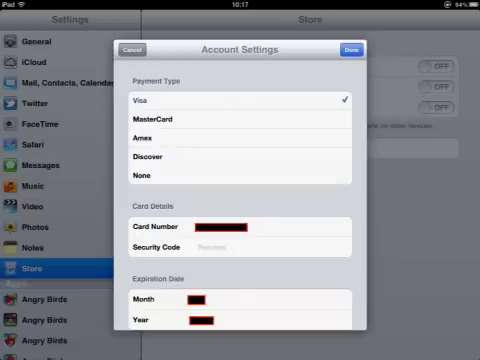